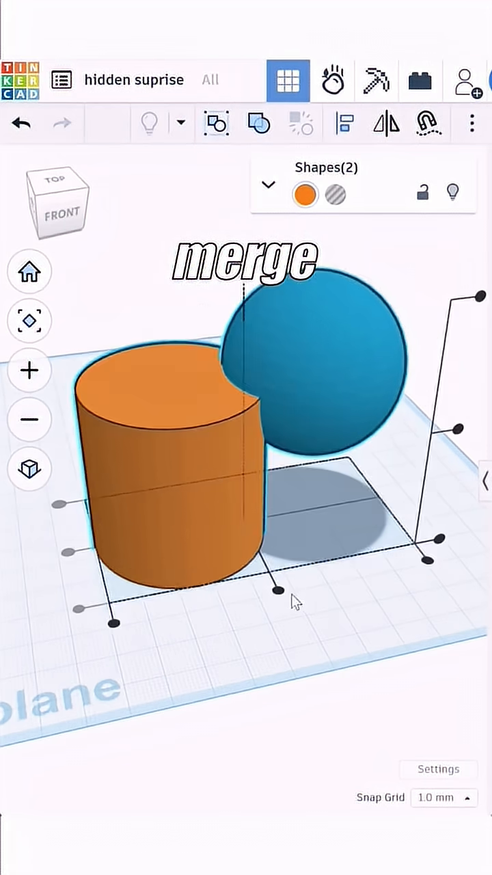
Group the orange cylinder and blue sphere into a single dome-topped union
{"action": "left_click", "coordinate": [217, 124]}
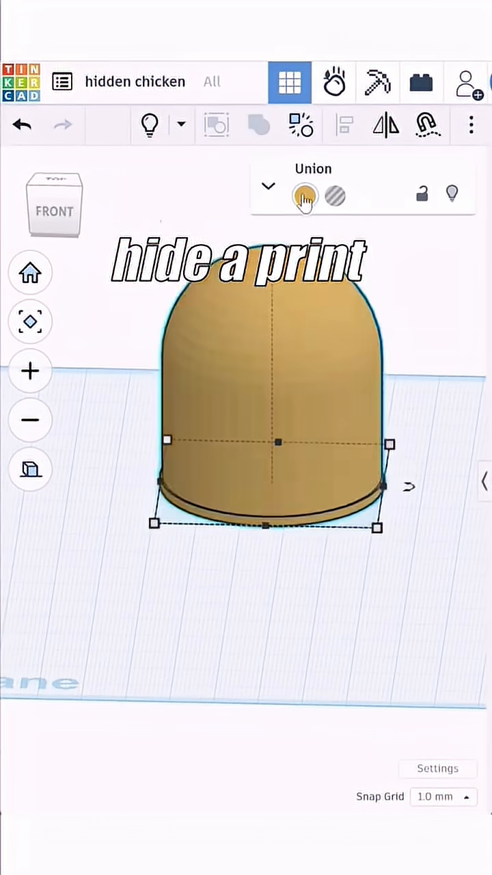
{"action": "left_click", "coordinate": [289, 82]}
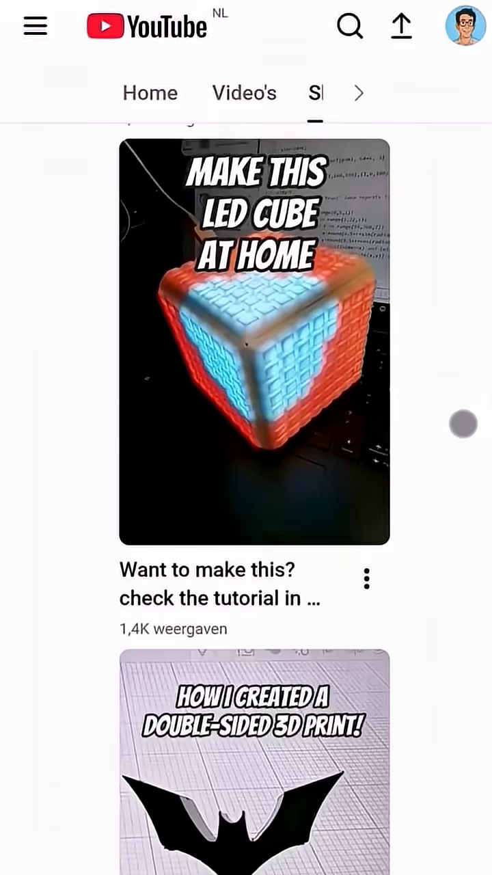
{"action": "scroll", "scroll_direction": "down", "scroll_amount": 3}
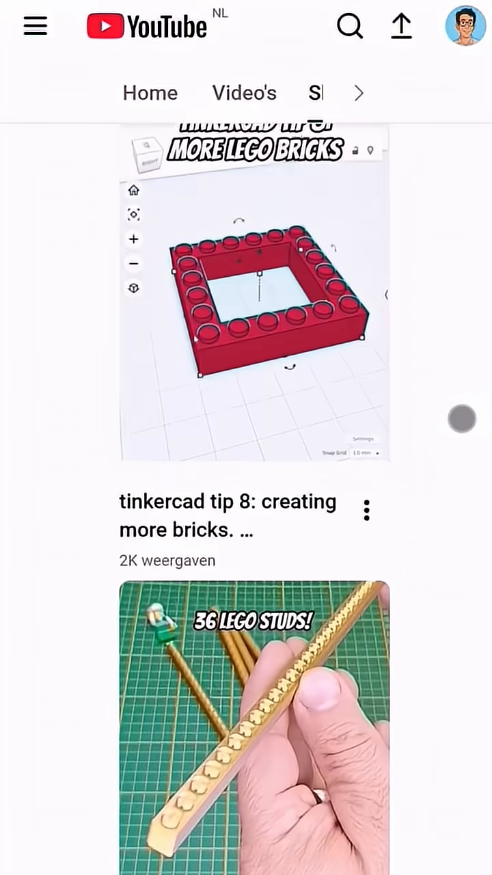
{"action": "scroll", "scroll_direction": "down", "scroll_amount": 3}
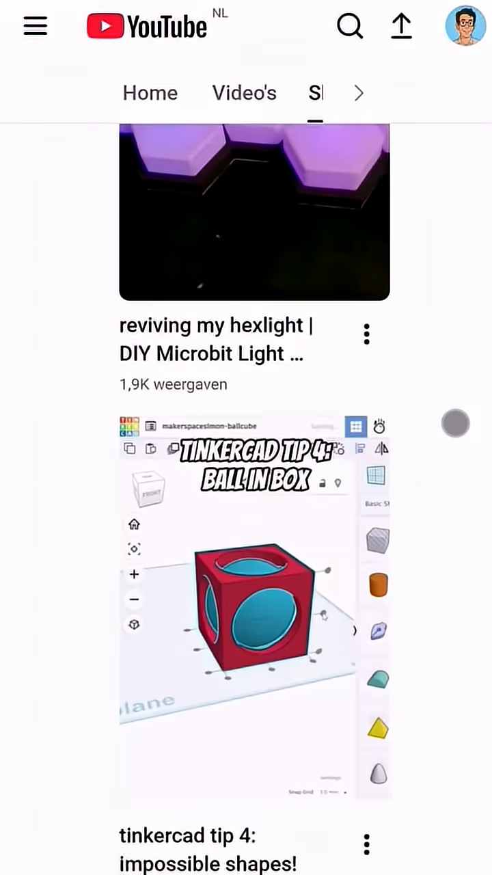